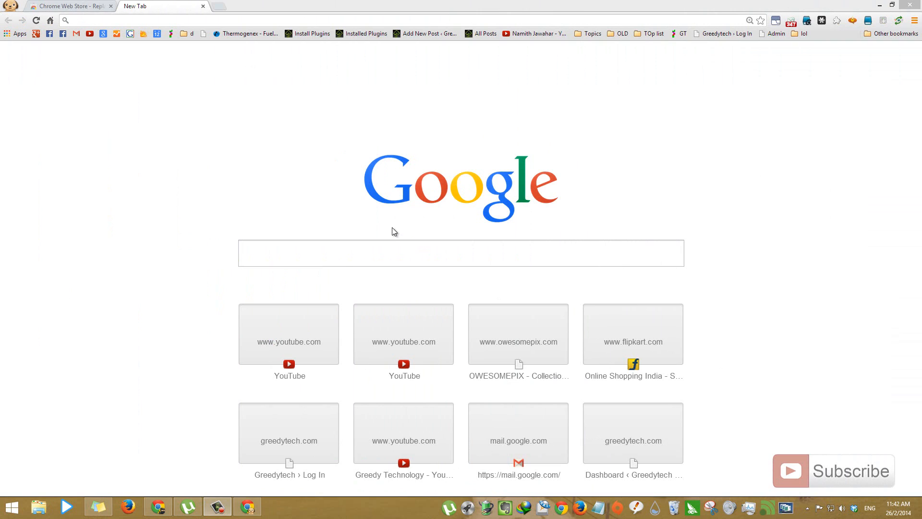
{"action": "mouse_move", "coordinate": [247, 77]}
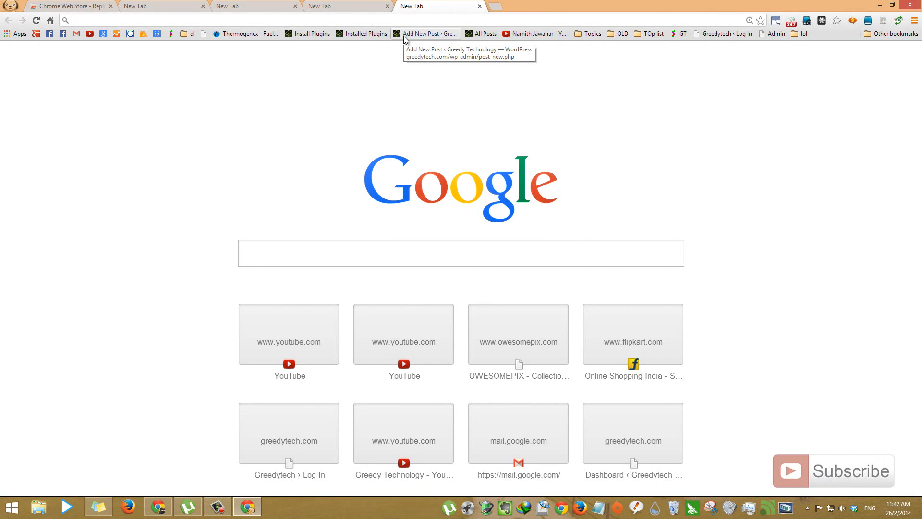
{"action": "mouse_move", "coordinate": [369, 98]}
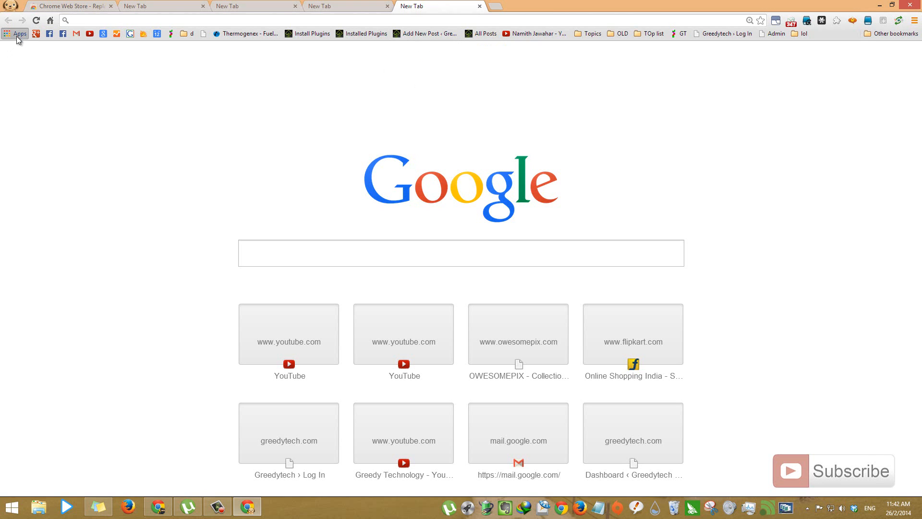
- Show the Apps page of installed apps and return to its tab after visiting another new tab
{"action": "left_click", "coordinate": [17, 33]}
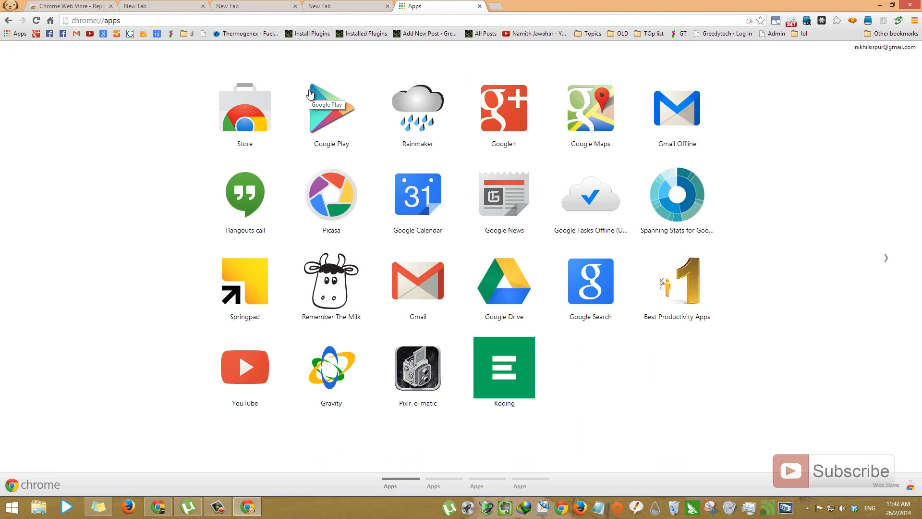
{"action": "mouse_move", "coordinate": [452, 5]}
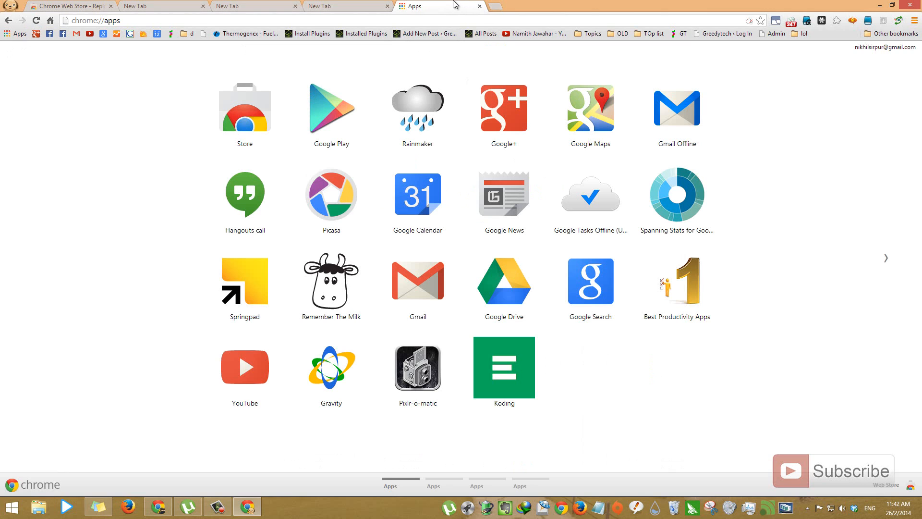
{"action": "left_click", "coordinate": [347, 6]}
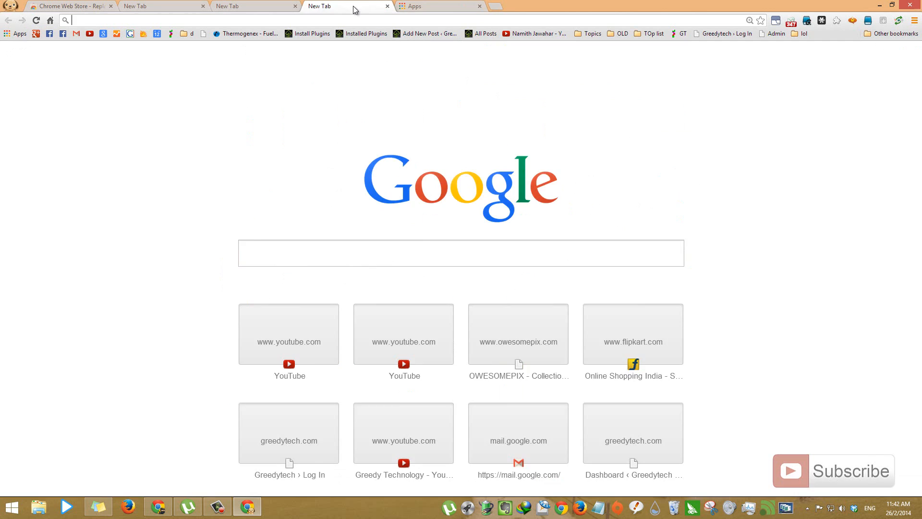
{"action": "left_click", "coordinate": [440, 7]}
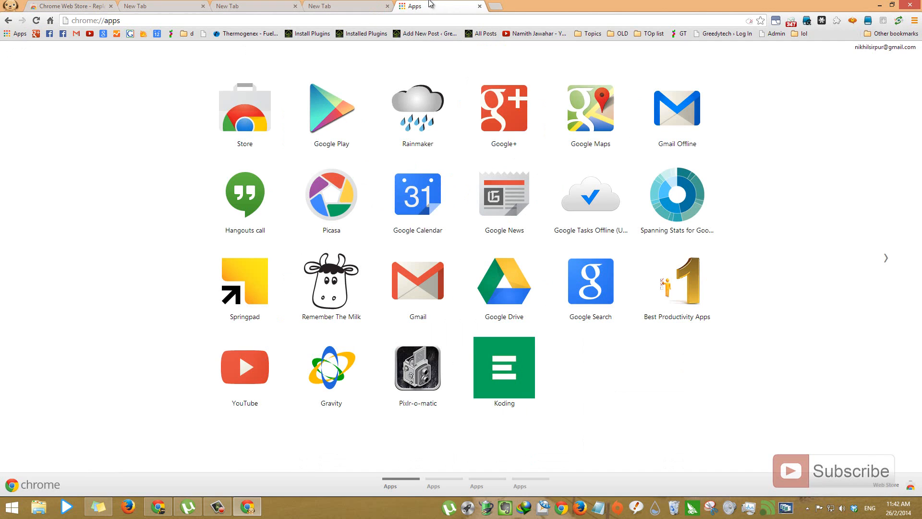
{"action": "mouse_move", "coordinate": [448, 7]}
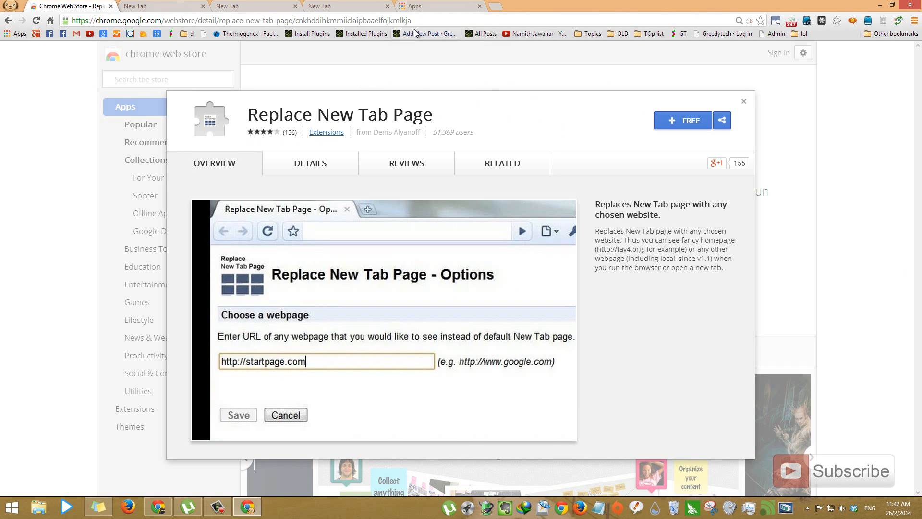
- Add Replace New Tab Page from its Web Store listing via FREE and confirm, then reach the Extensions list
{"action": "left_click", "coordinate": [235, 20]}
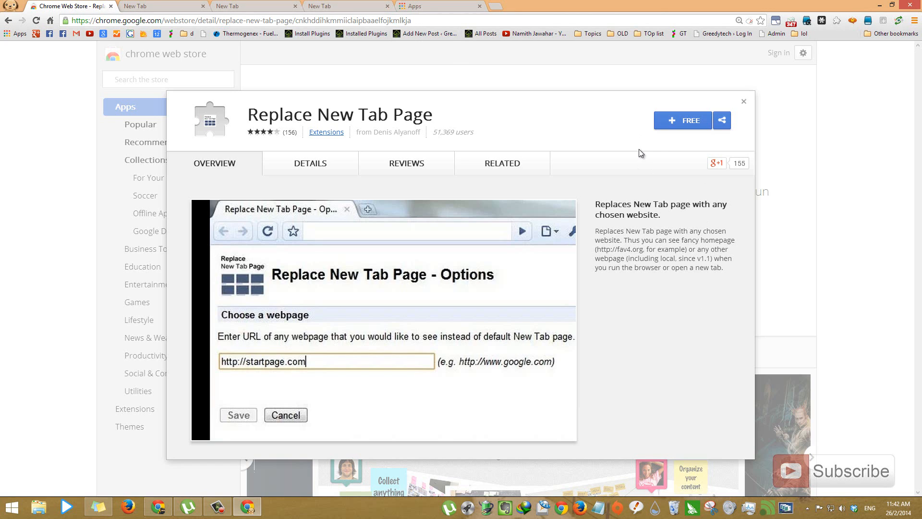
{"action": "left_click", "coordinate": [682, 120]}
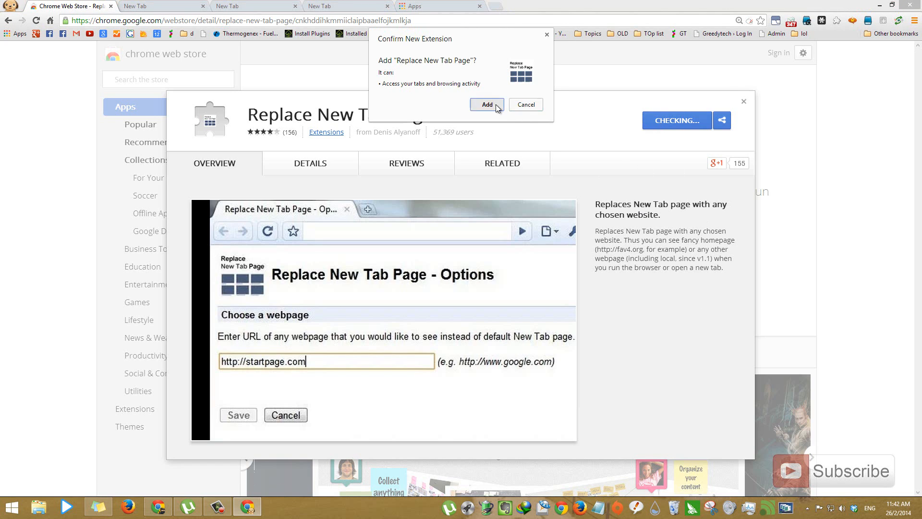
{"action": "left_click", "coordinate": [486, 104]}
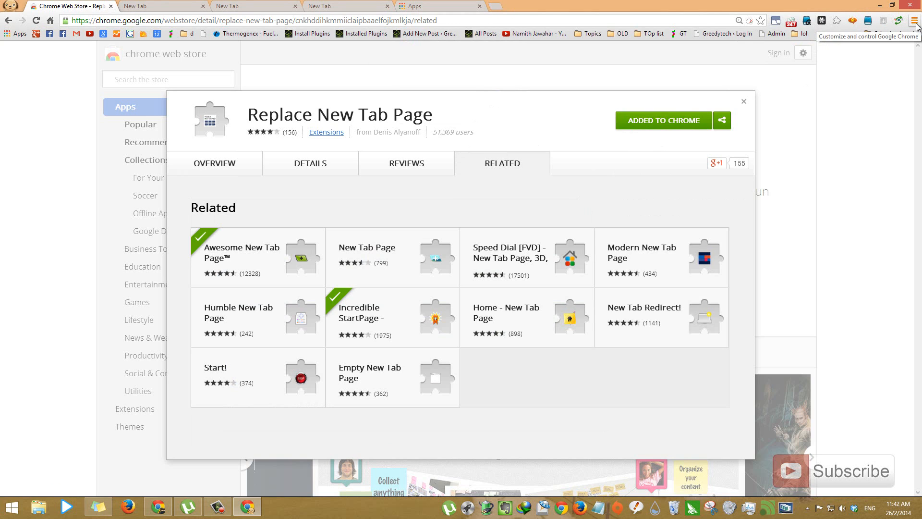
{"action": "left_click", "coordinate": [915, 20]}
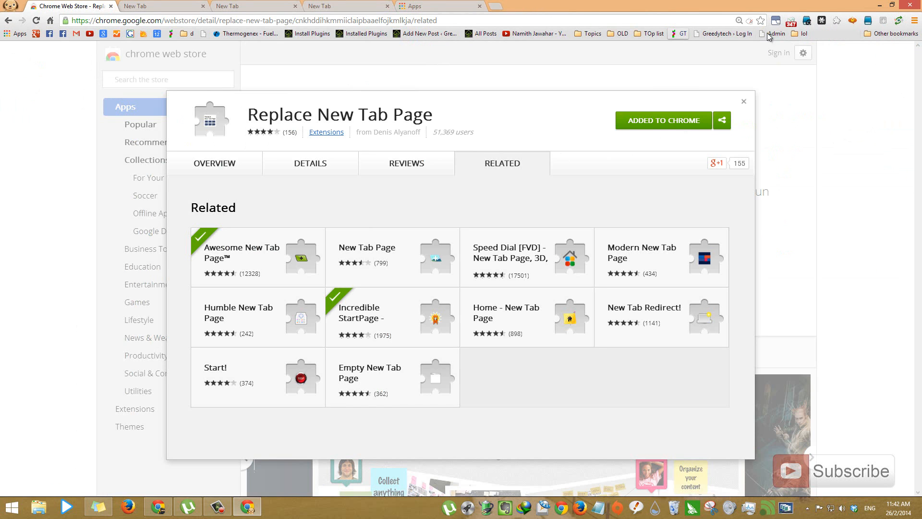
{"action": "right_click", "coordinate": [791, 20]}
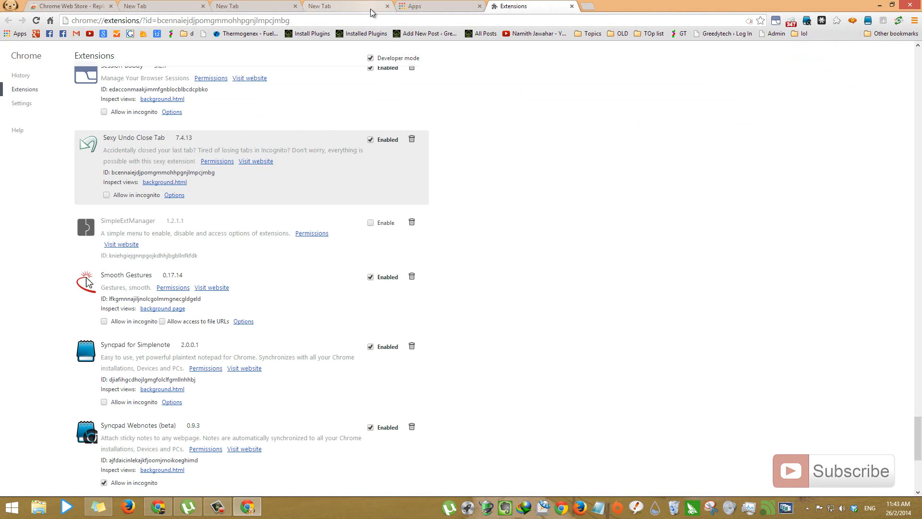
- Allow Replace New Tab Page in incognito and go to its Options page
{"action": "scroll", "scroll_direction": "up", "scroll_amount": 3}
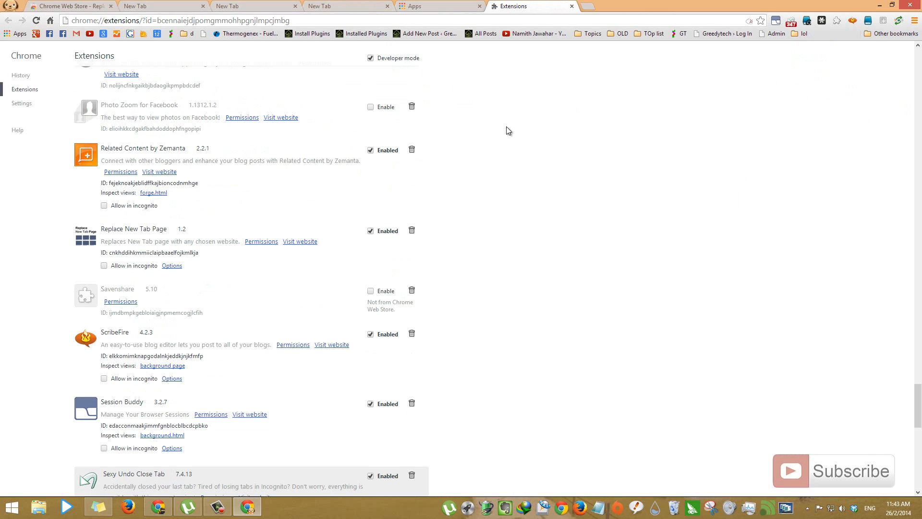
{"action": "mouse_move", "coordinate": [99, 237]}
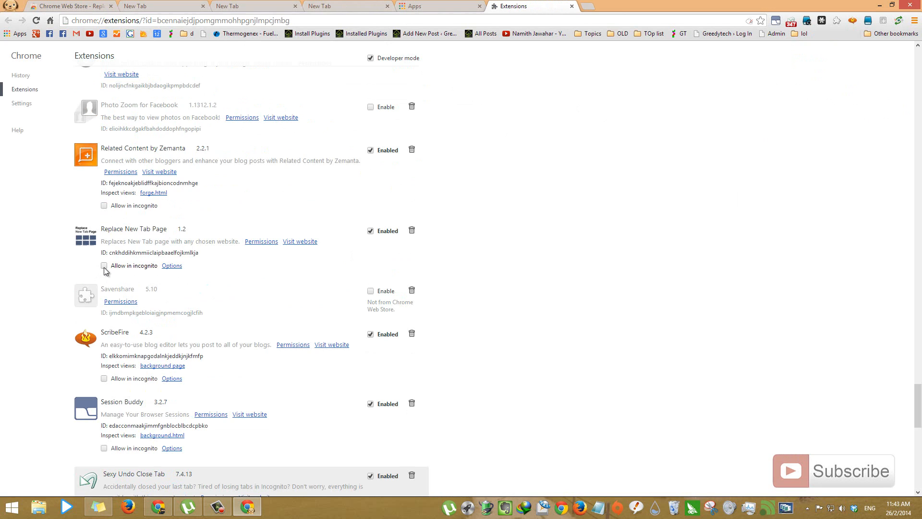
{"action": "left_click", "coordinate": [104, 265]}
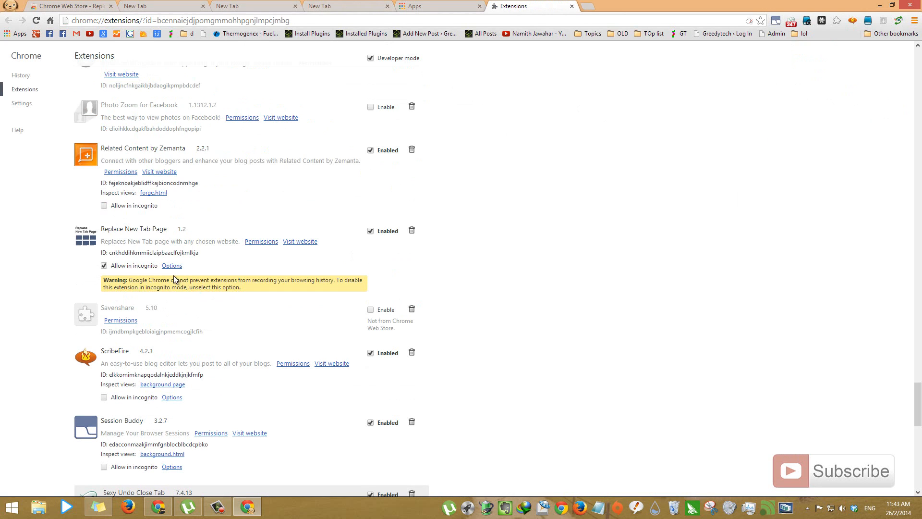
{"action": "left_click", "coordinate": [172, 265]}
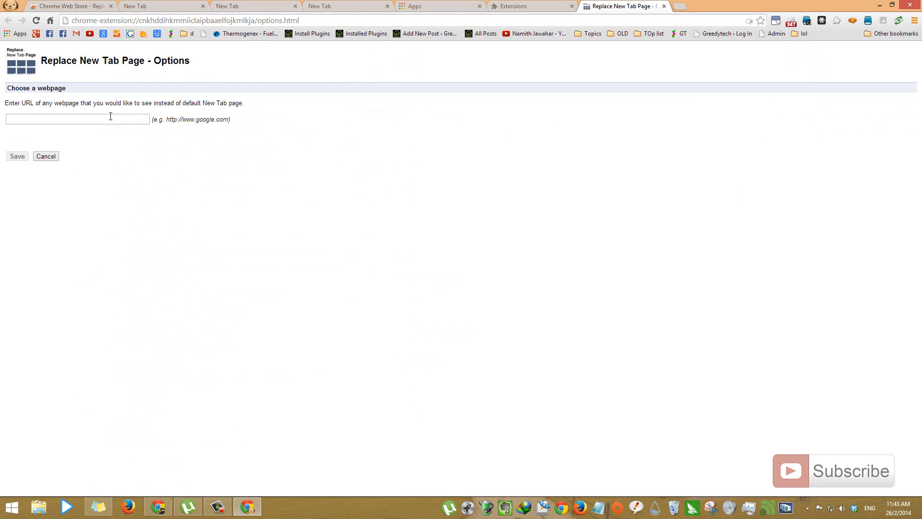
- Enter chrome://apps/ as the webpage shown instead of the default new tab
{"action": "type", "text": "chrome://apps/"}
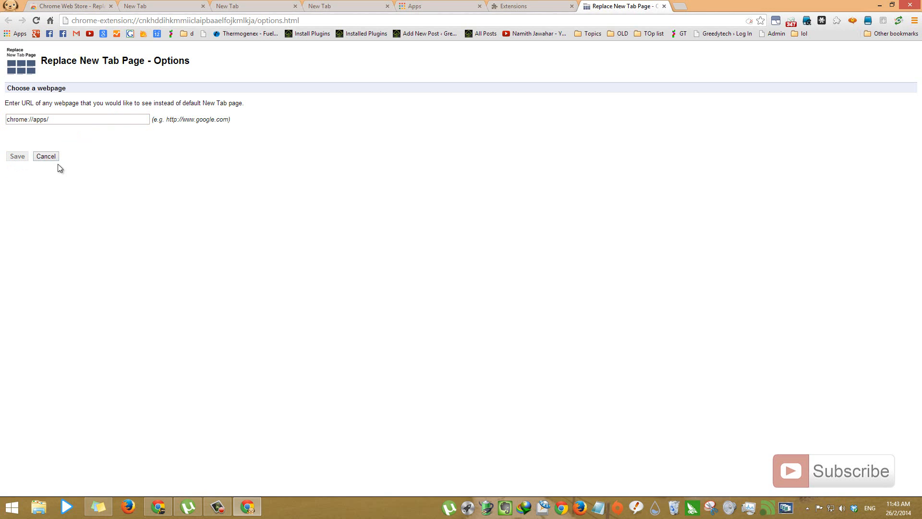
{"action": "mouse_move", "coordinate": [449, 142]}
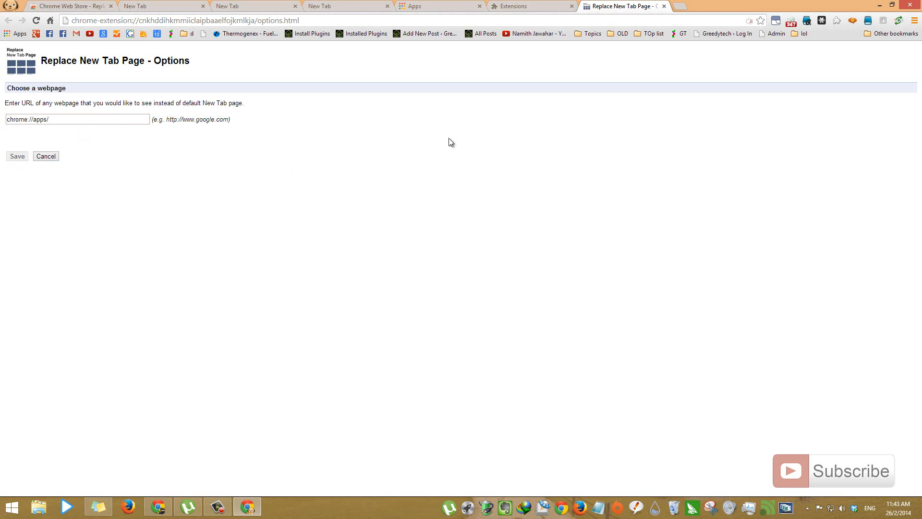